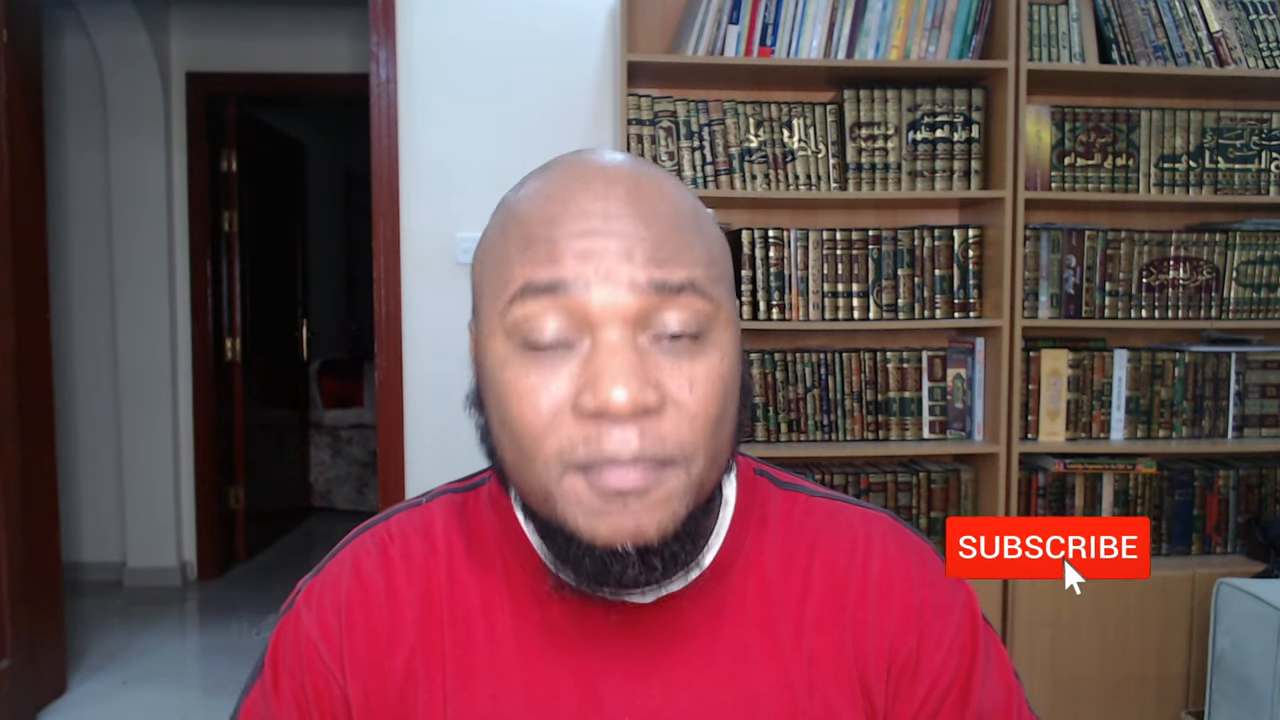
left_click(1044, 548)
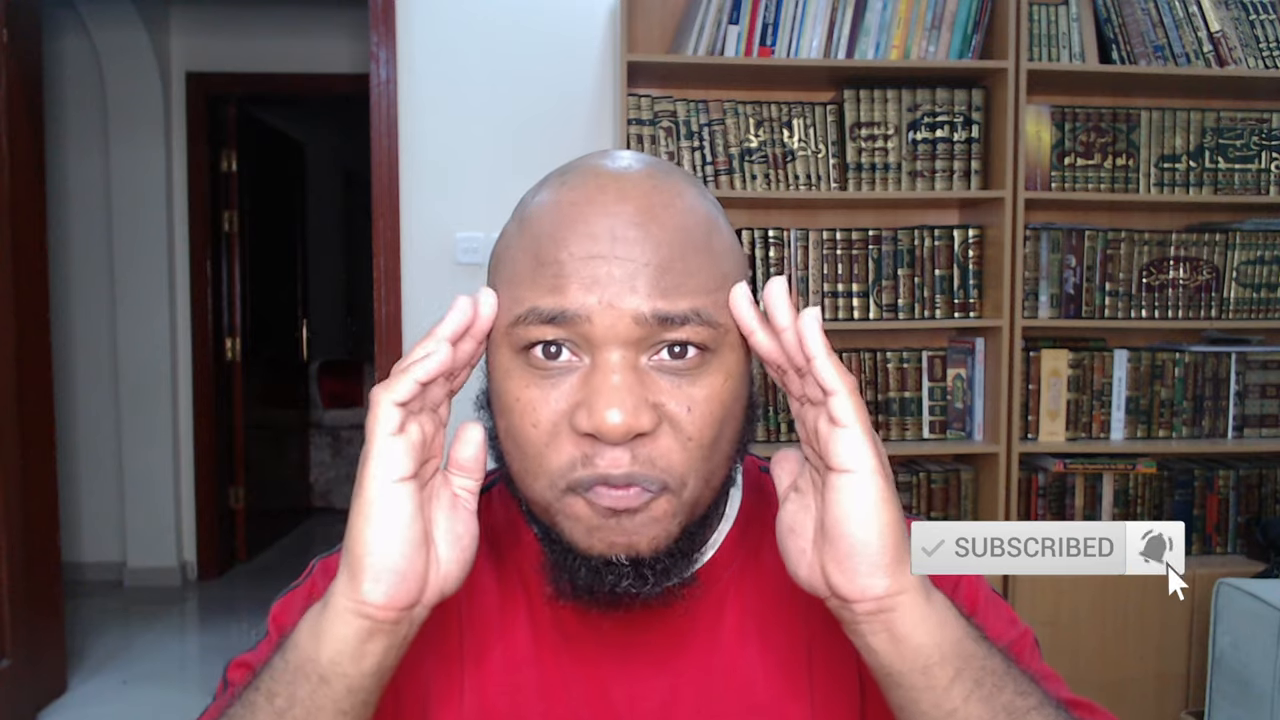